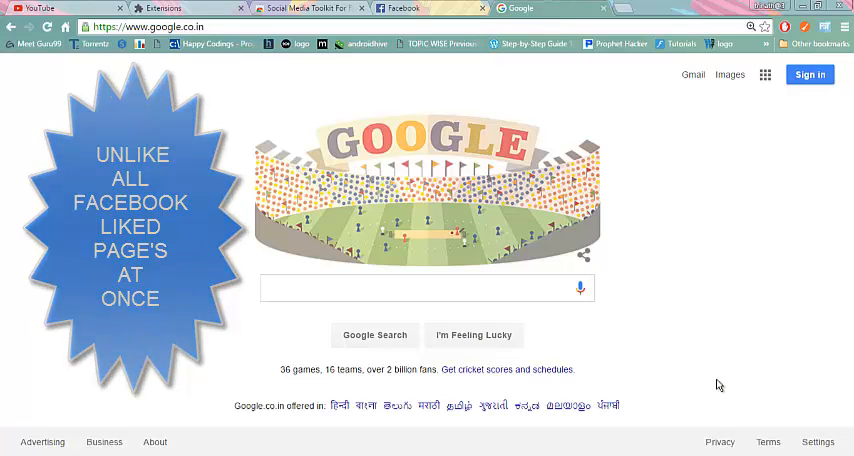
# Step: Search Google for 'fb' and open the Facebook result to reach the news feed
pyautogui.click(425, 288)
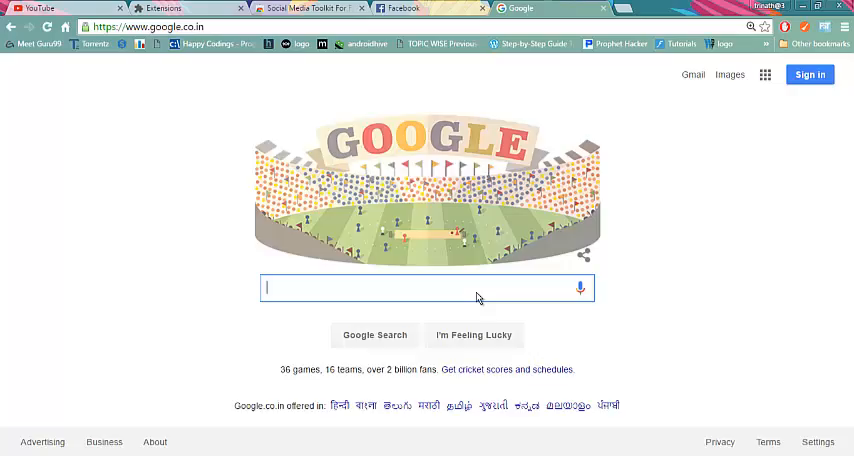
pyautogui.write('fb')
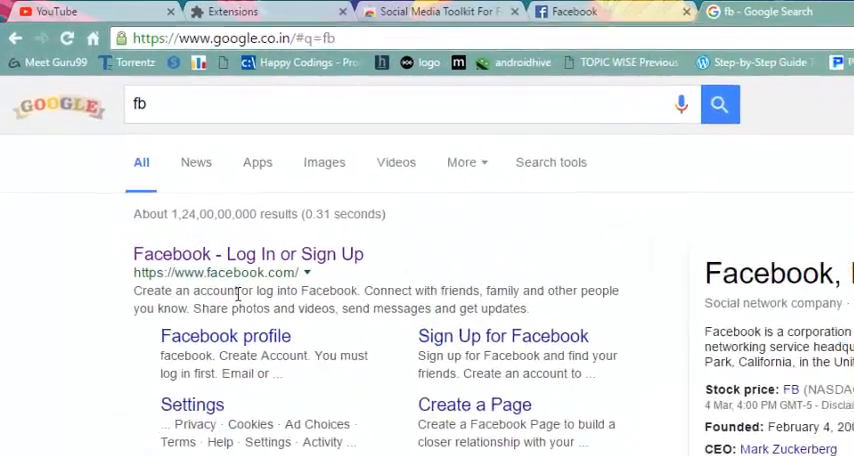
pyautogui.click(247, 253)
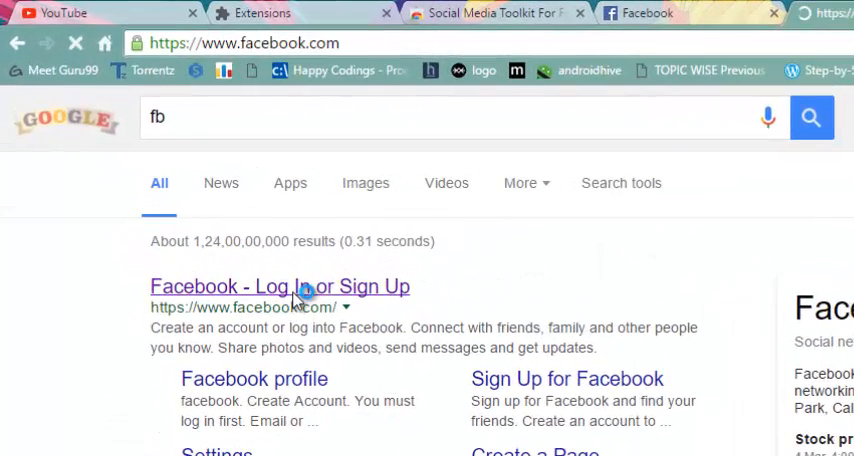
pyautogui.click(278, 286)
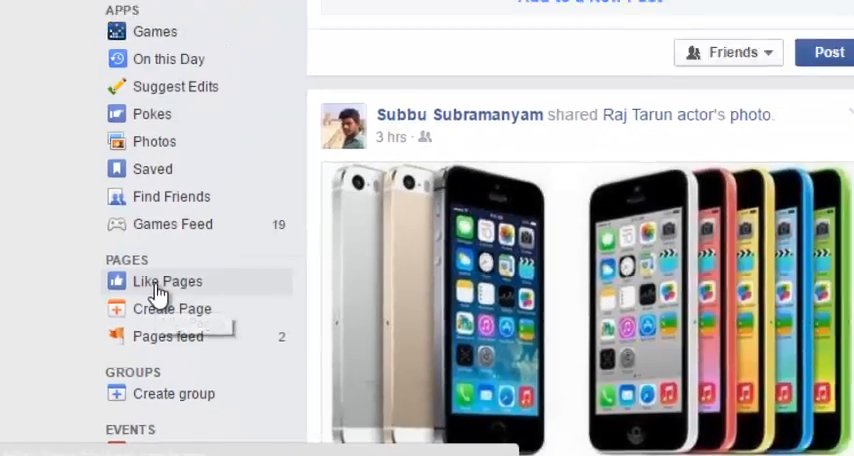
# Step: Open Facebook's pages section, switch to Liked Pages, and scroll through the liked pages
pyautogui.click(162, 281)
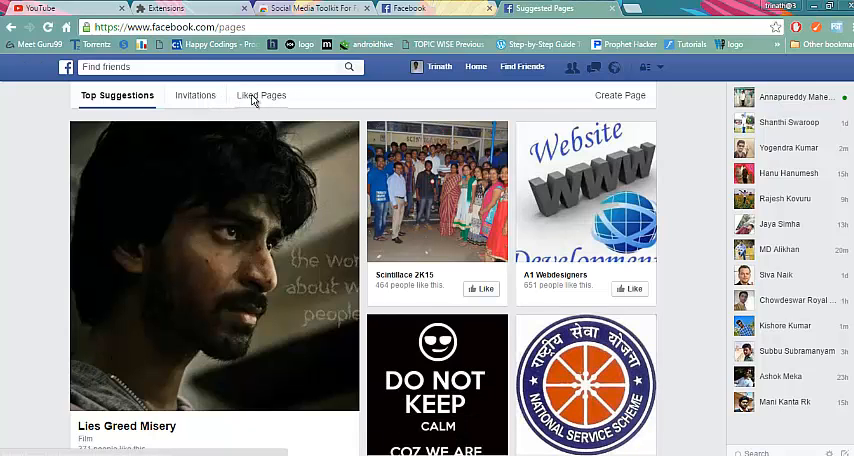
pyautogui.click(261, 95)
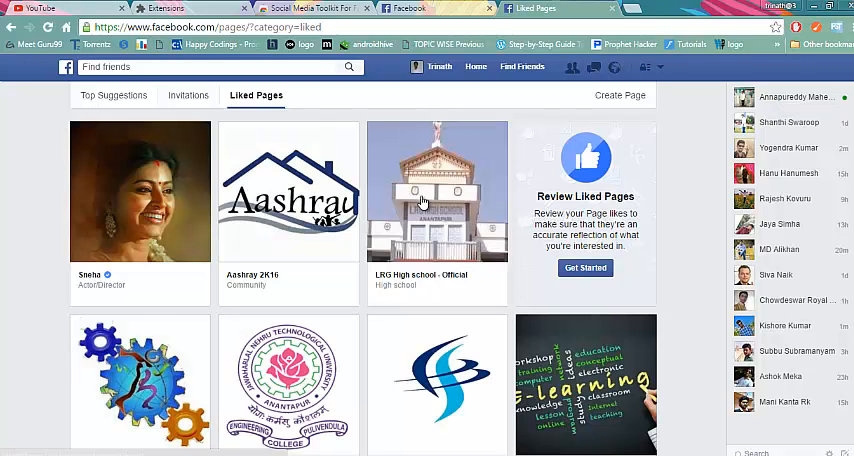
pyautogui.scroll(-3)
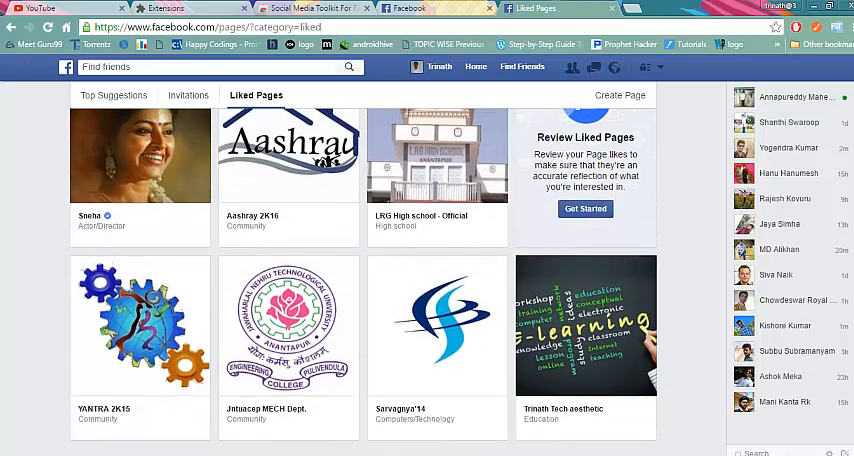
pyautogui.scroll(-3)
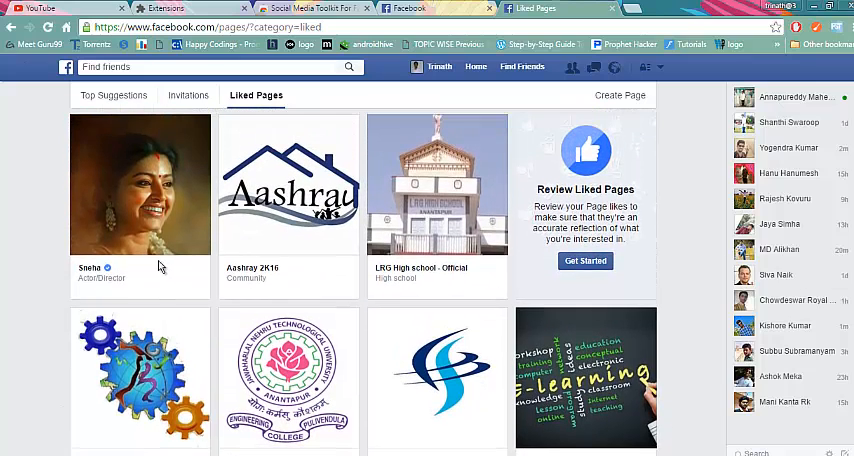
pyautogui.moveTo(168, 328)
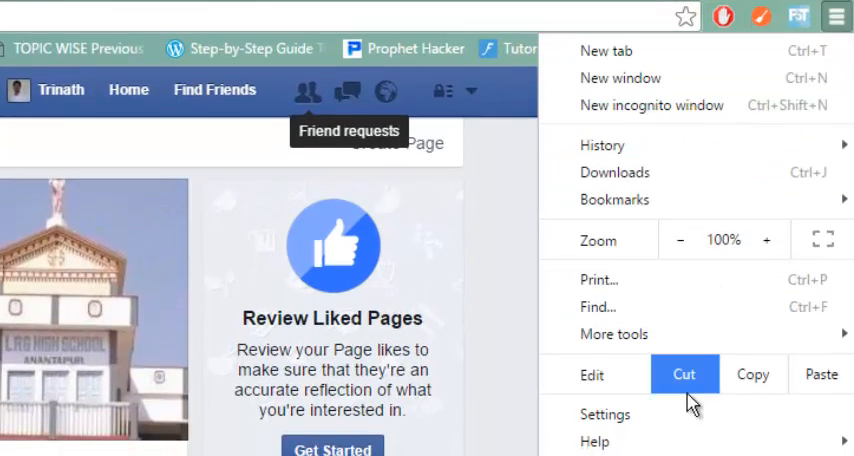
# Step: Check Social Media Toolkit in Chrome's extensions list, then visit the Web Store extensions section
pyautogui.click(685, 373)
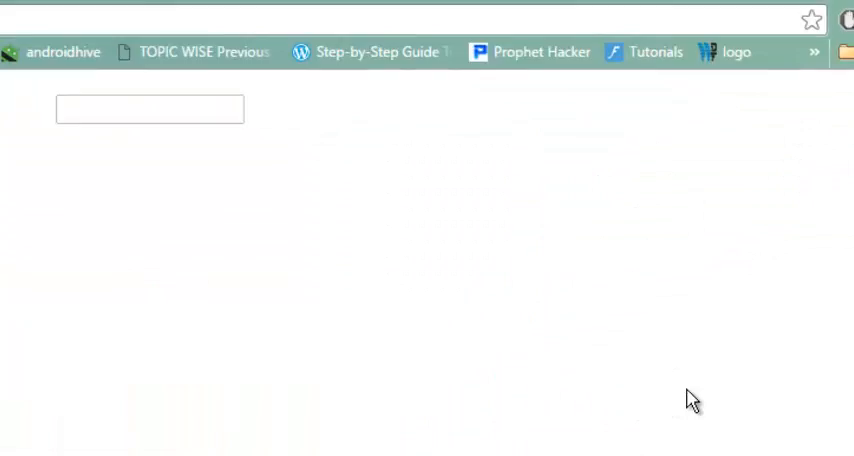
pyautogui.click(61, 205)
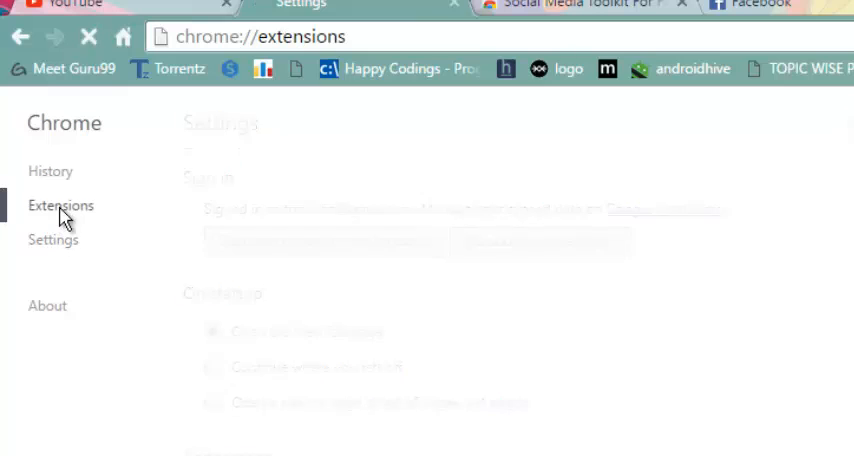
pyautogui.click(61, 205)
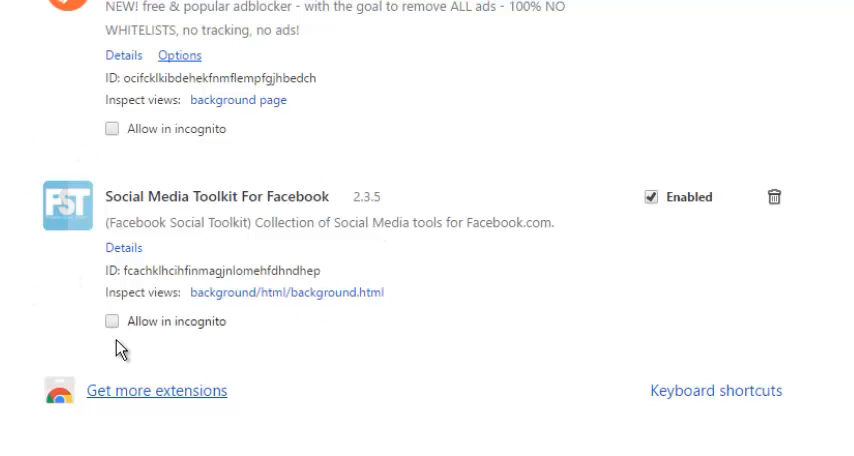
pyautogui.click(155, 390)
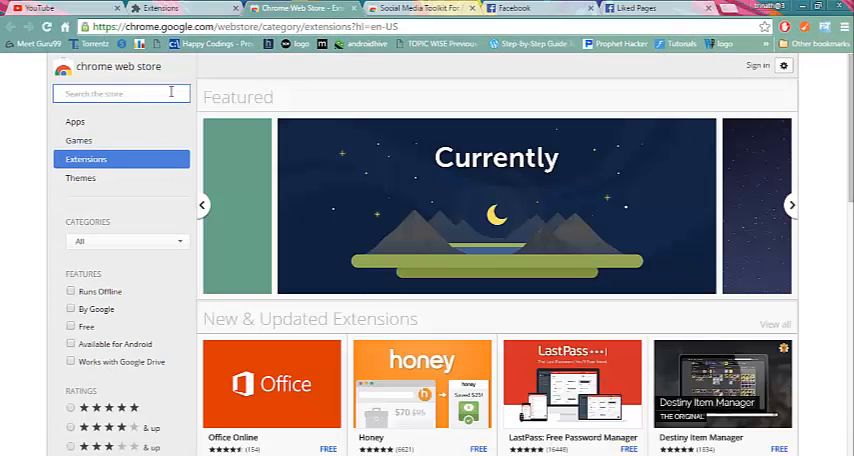
# Step: Search the store for 'social media kit' and open the Social Media Toolkit For Facebook listing
pyautogui.write('so')
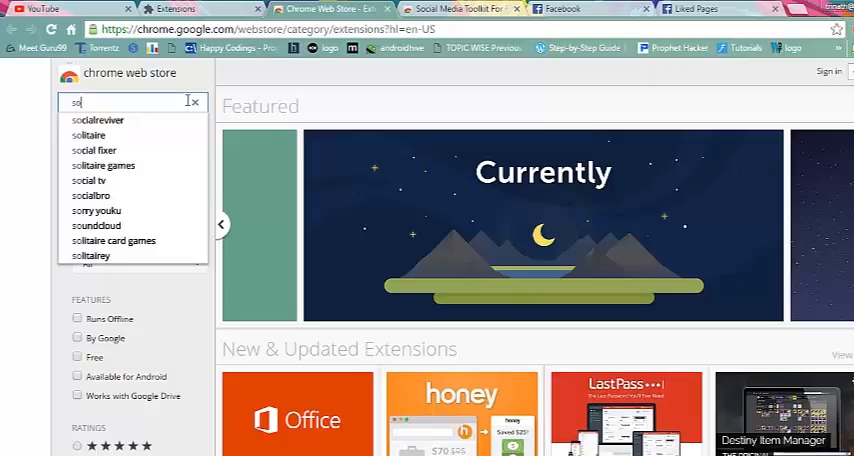
pyautogui.write('social media kit')
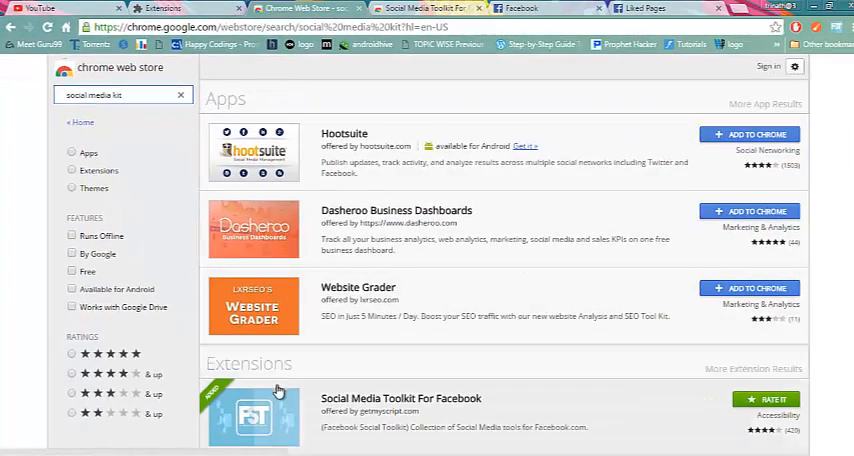
pyautogui.scroll(-3)
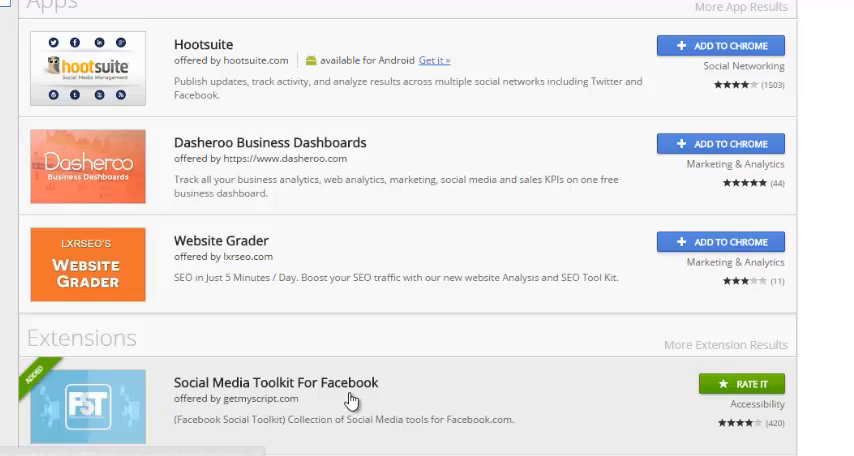
pyautogui.click(271, 383)
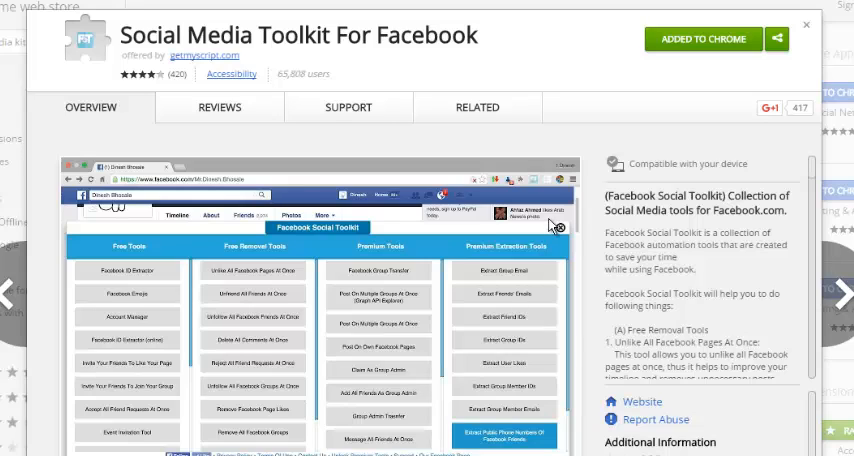
pyautogui.moveTo(428, 169)
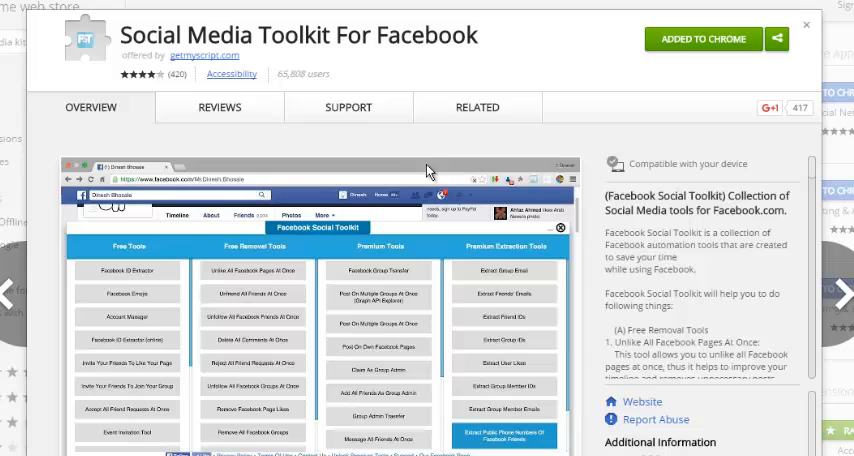
pyautogui.moveTo(674, 82)
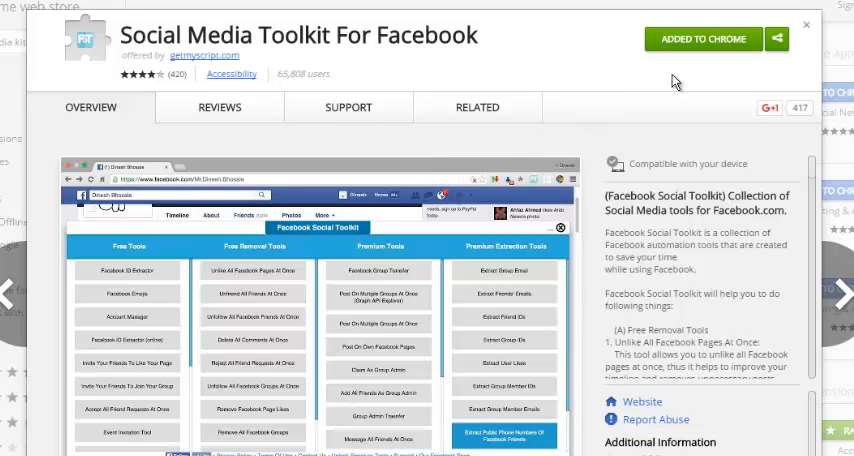
pyautogui.moveTo(700, 39)
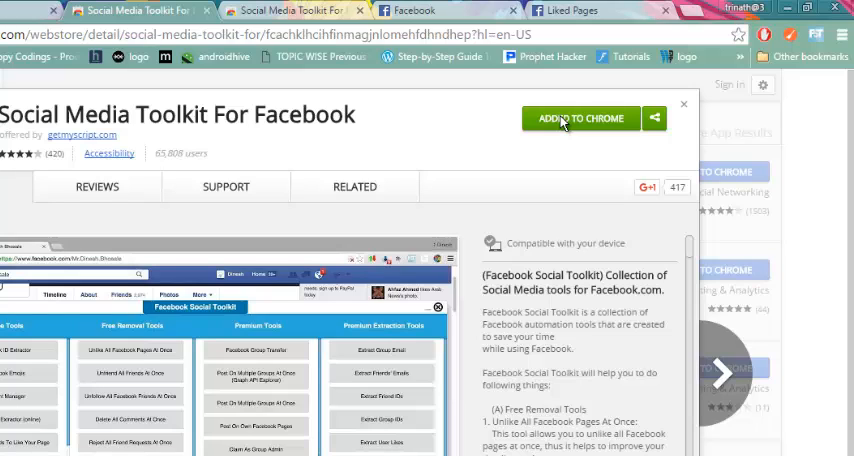
# Step: Return to Facebook's Liked Pages tab and open the Facebook Social Toolkit extension panel
pyautogui.click(581, 118)
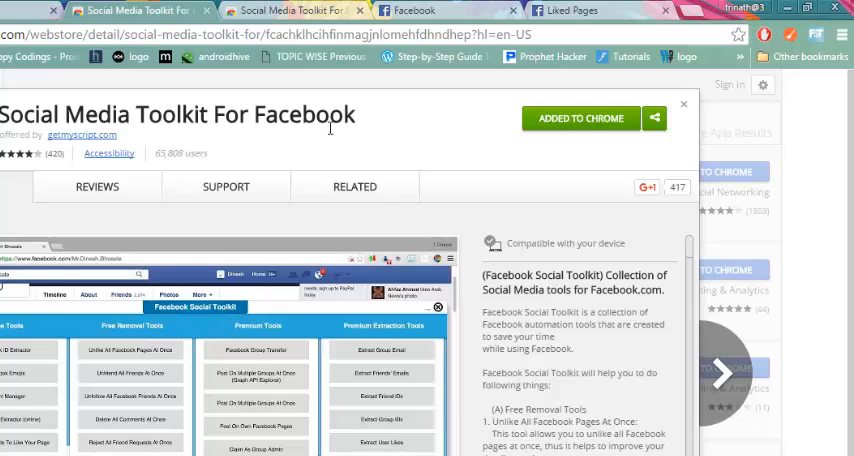
pyautogui.click(420, 10)
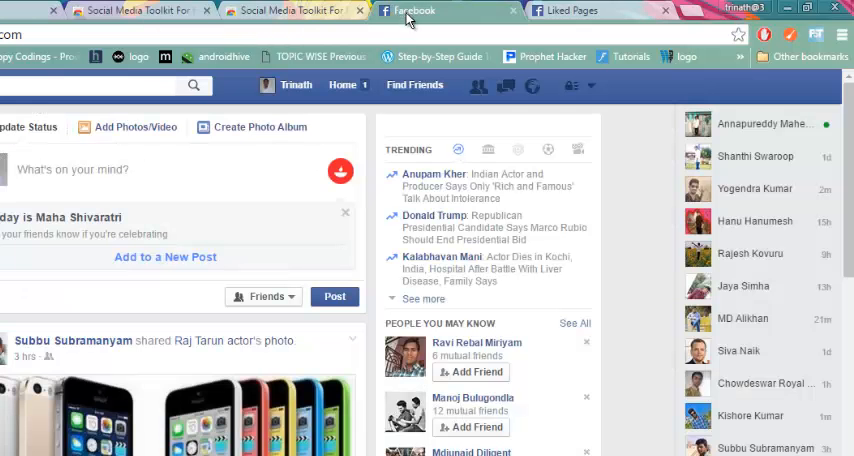
pyautogui.click(570, 11)
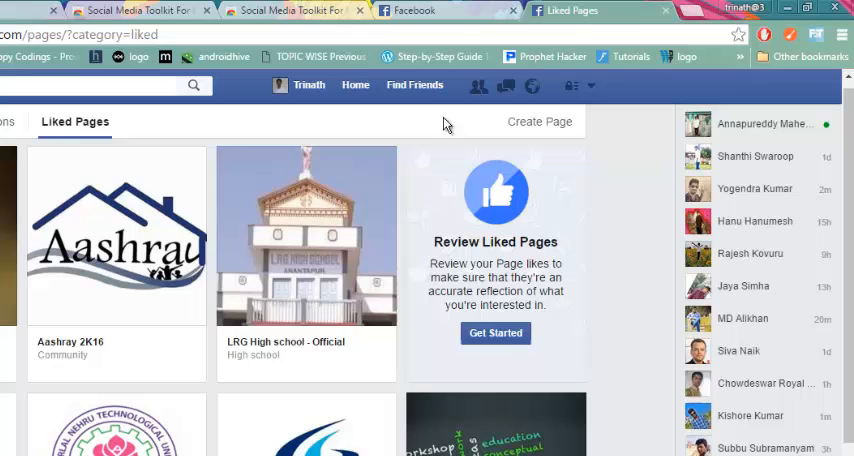
pyautogui.click(814, 35)
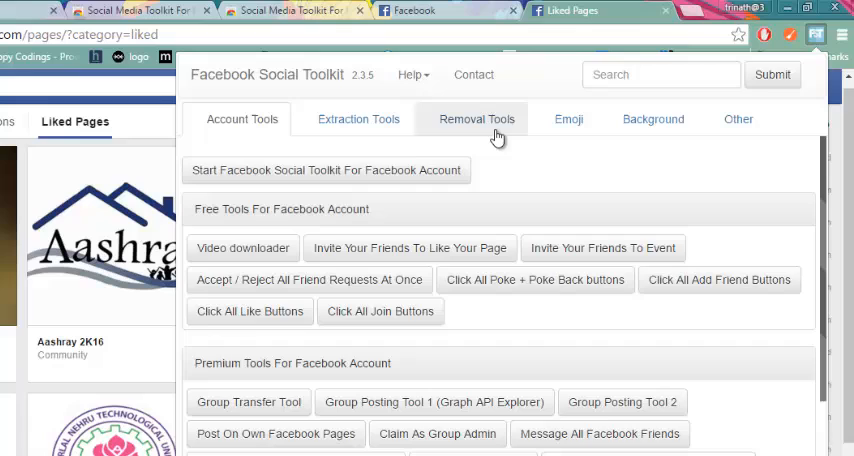
# Step: Start 'Unlike All Facebook Pages' from the toolkit's Removal Tools, accepting the restart in a new tab
pyautogui.click(477, 119)
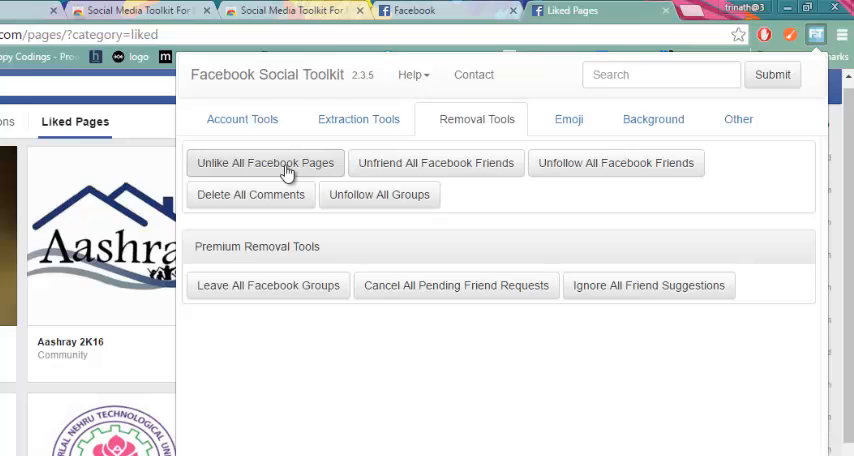
pyautogui.click(265, 162)
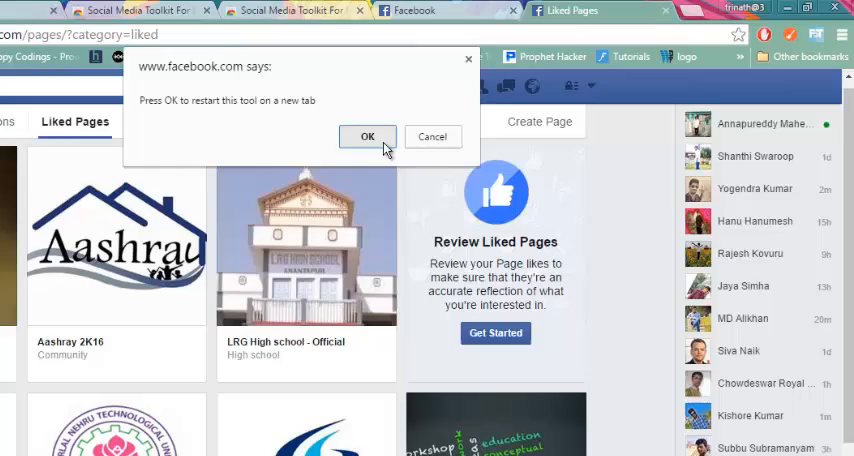
pyautogui.click(367, 136)
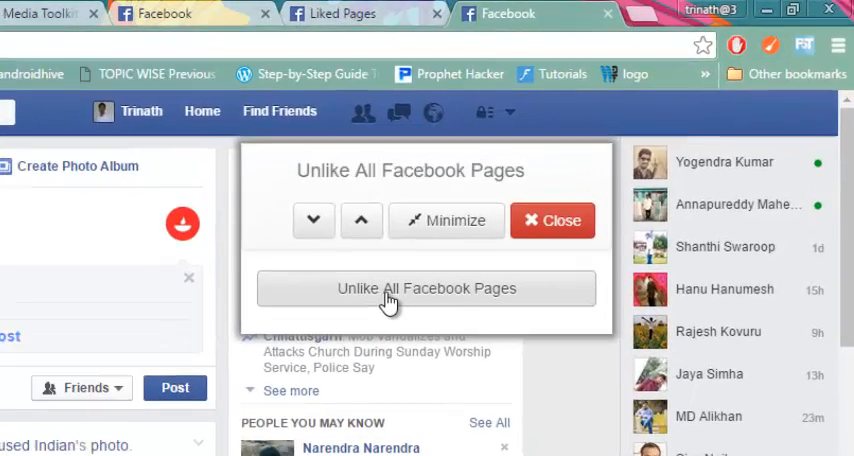
# Step: Run 'Unlike All Facebook Pages' and confirm, unliking all 2 liked pages
pyautogui.click(427, 288)
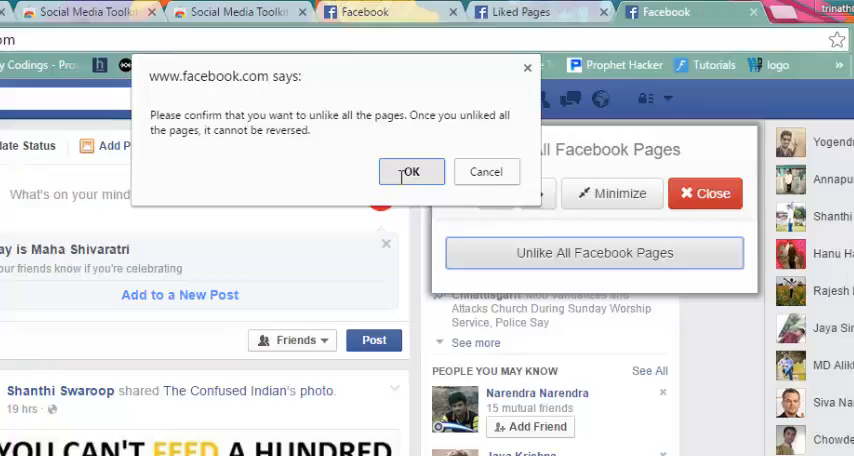
pyautogui.click(411, 171)
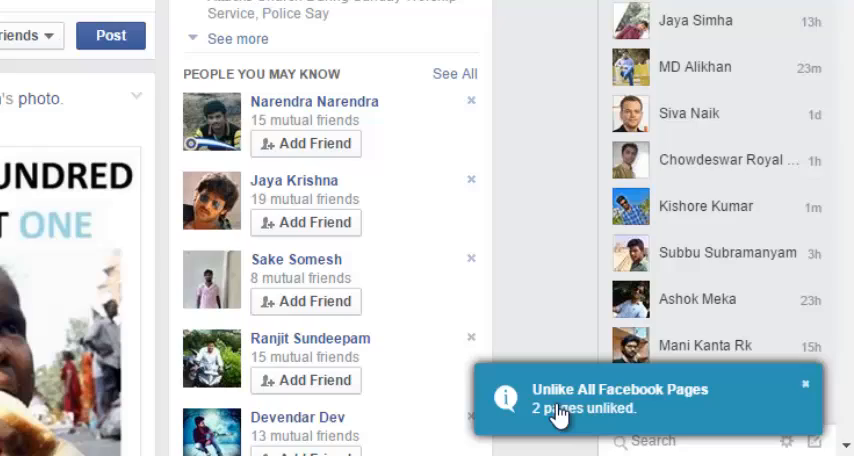
pyautogui.moveTo(604, 415)
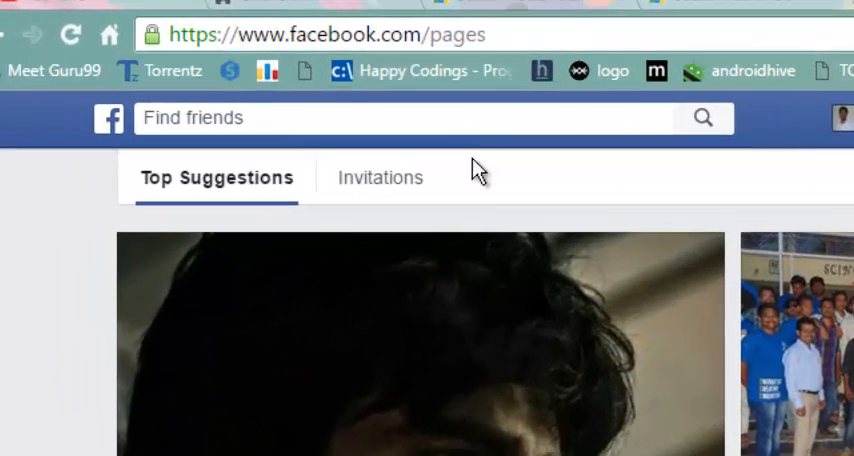
pyautogui.moveTo(612, 180)
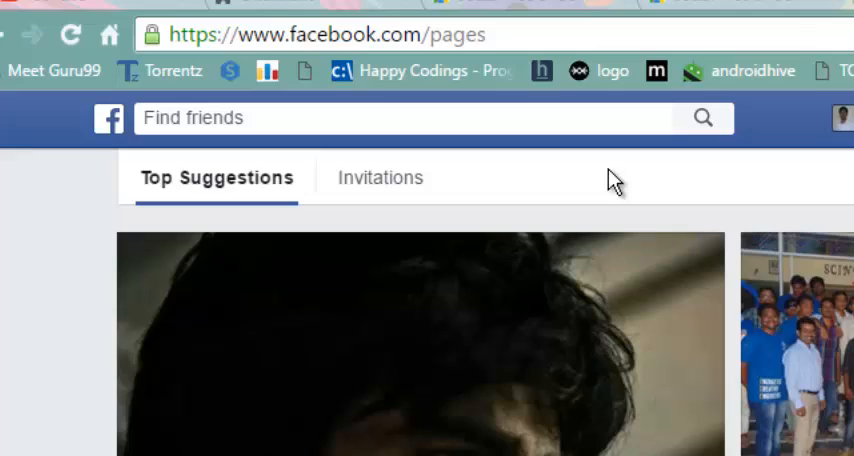